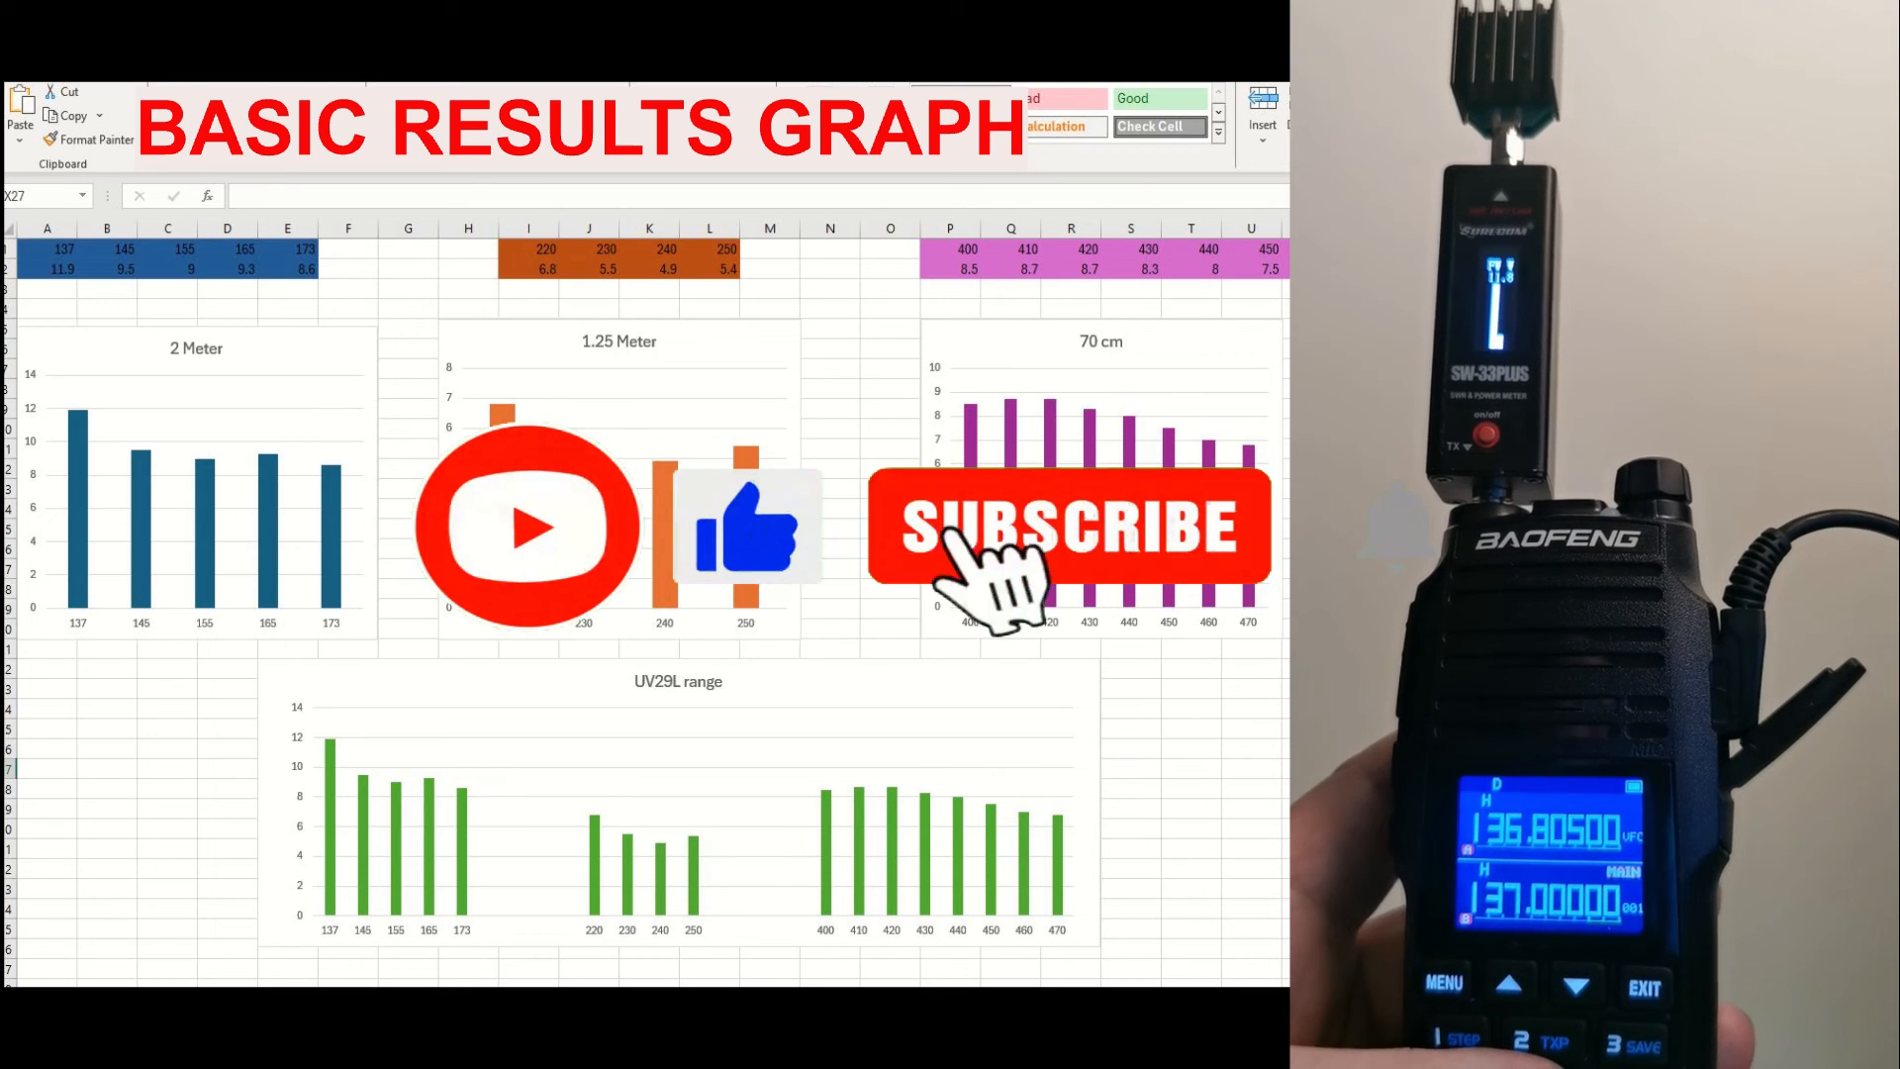
pyautogui.click(1067, 524)
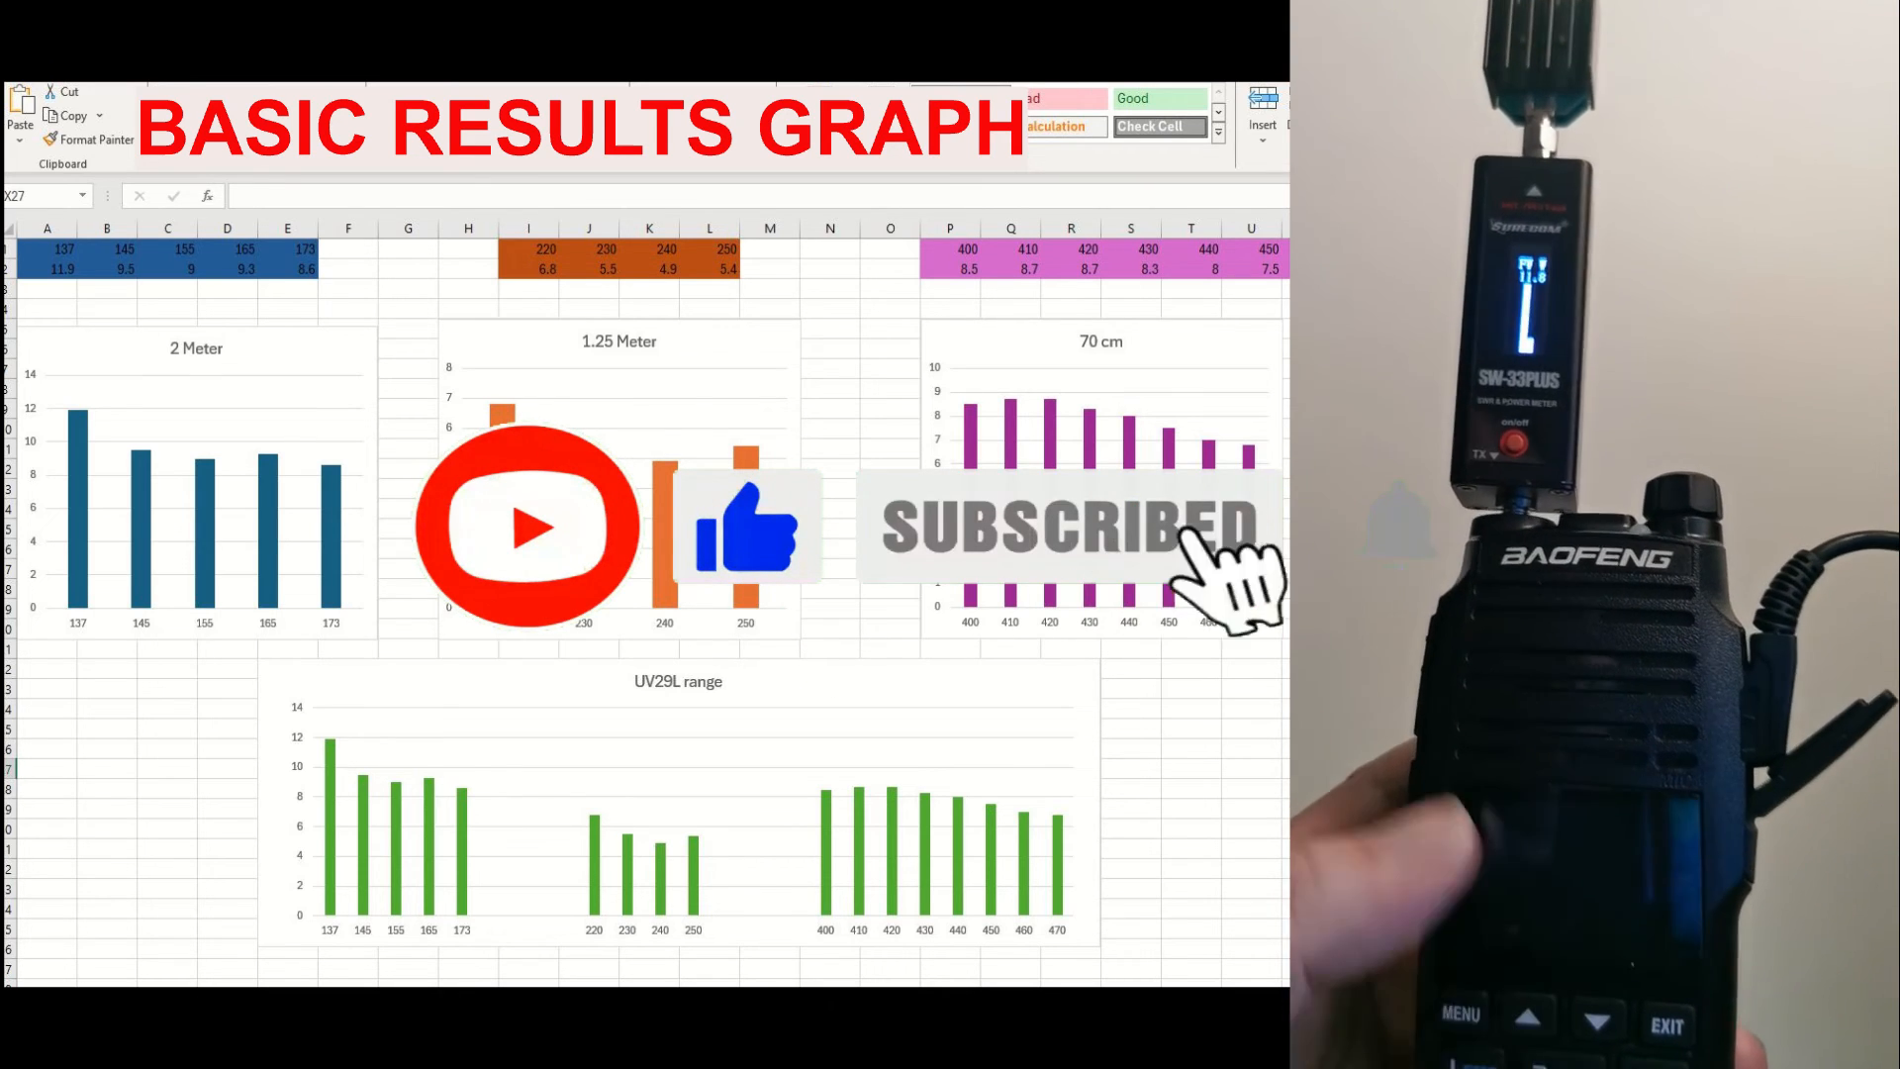